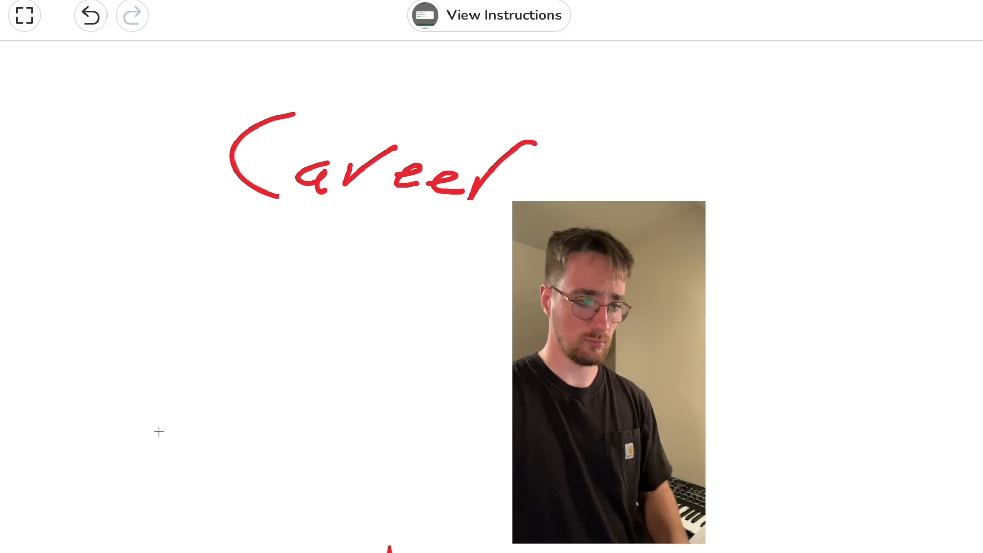
# Sketch a red stroke below the word Career to begin the diagram
pyautogui.moveTo(113, 436); pyautogui.dragTo(188, 496)
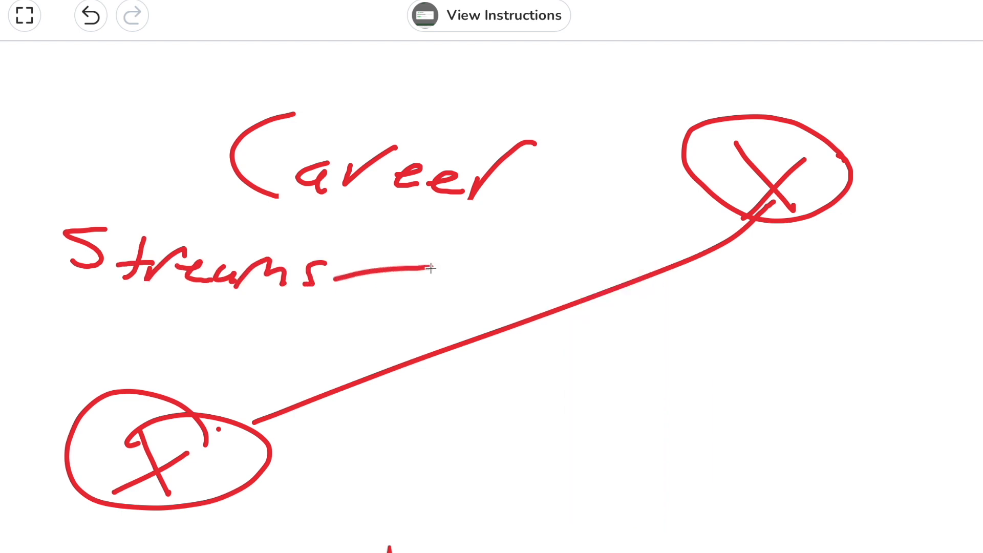
# Extend the red dash after the Streams label
pyautogui.moveTo(433, 266); pyautogui.dragTo(502, 273)
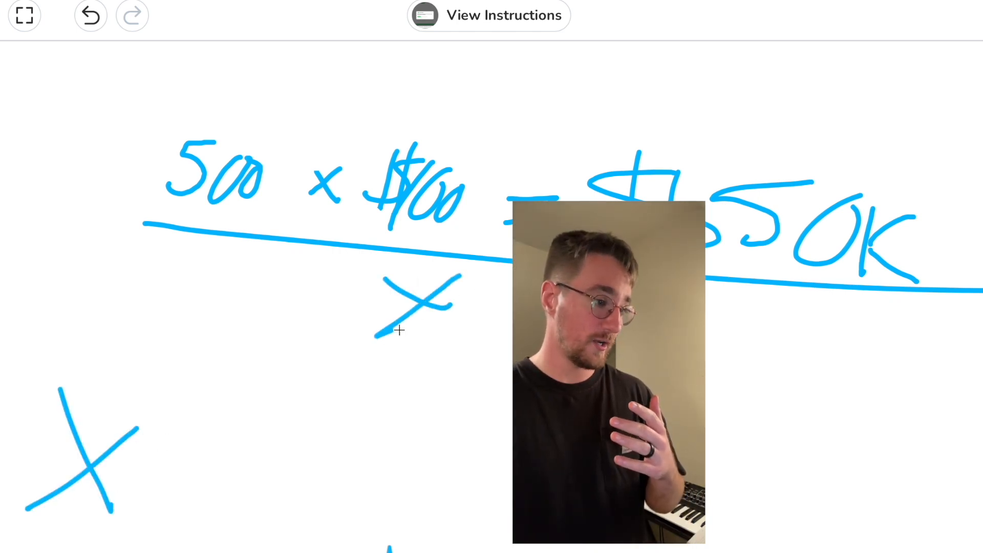
# Draw a blue diagonal line joining the two X marks beneath the equation
pyautogui.moveTo(116, 410); pyautogui.dragTo(486, 232)
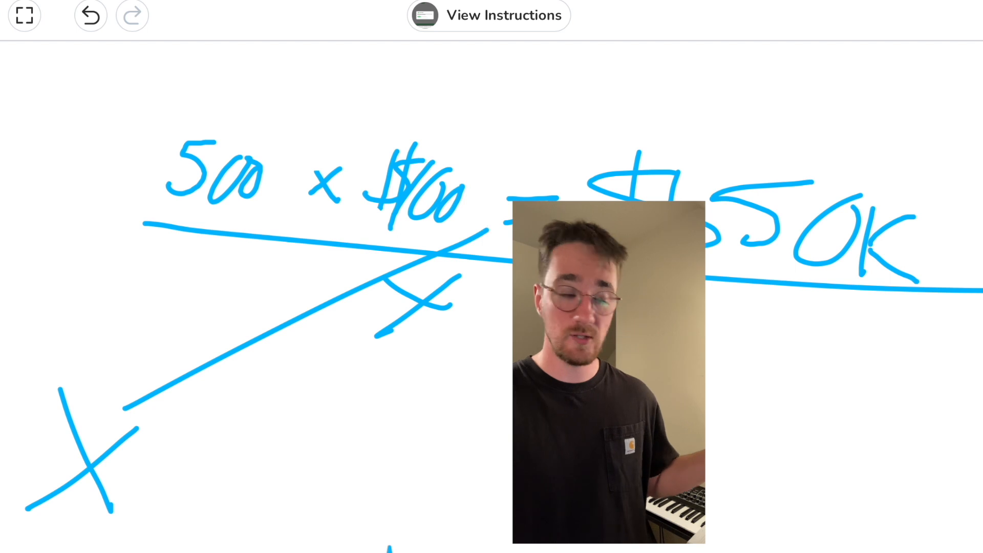